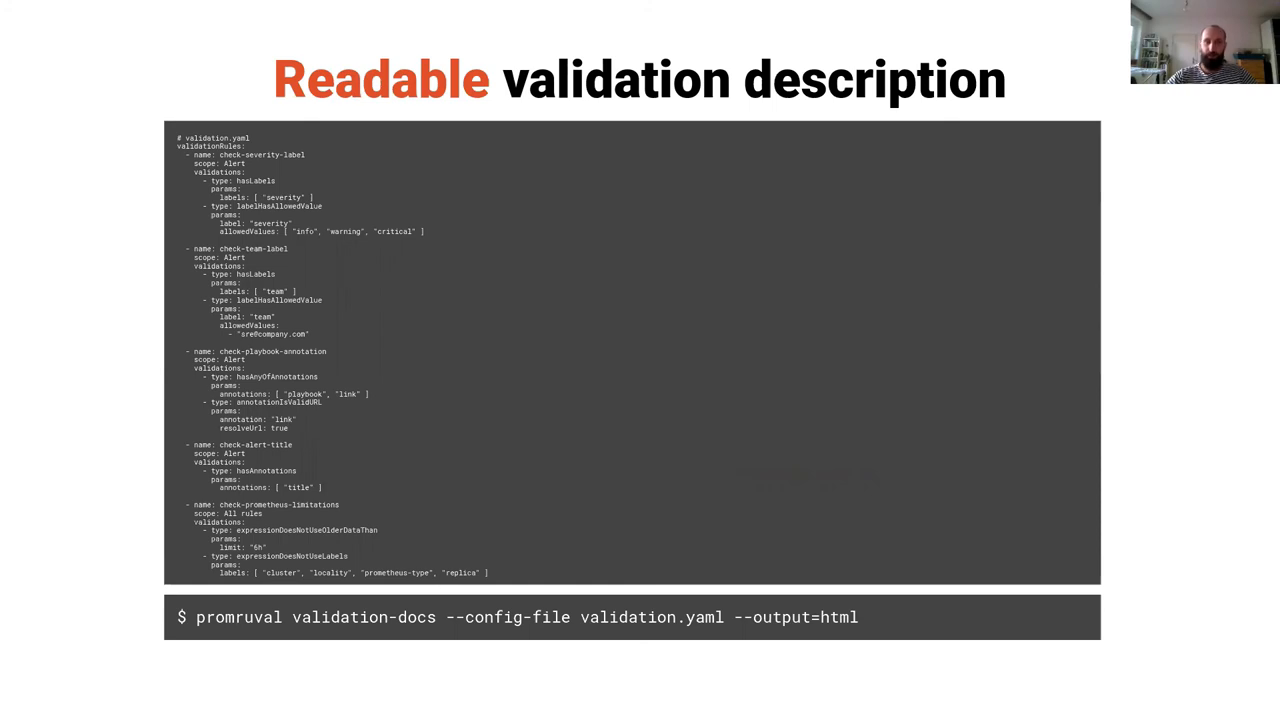
Step: Advance to the closing slide with the GitHub repository and blog post links
{"action": "key", "text": "Right"}
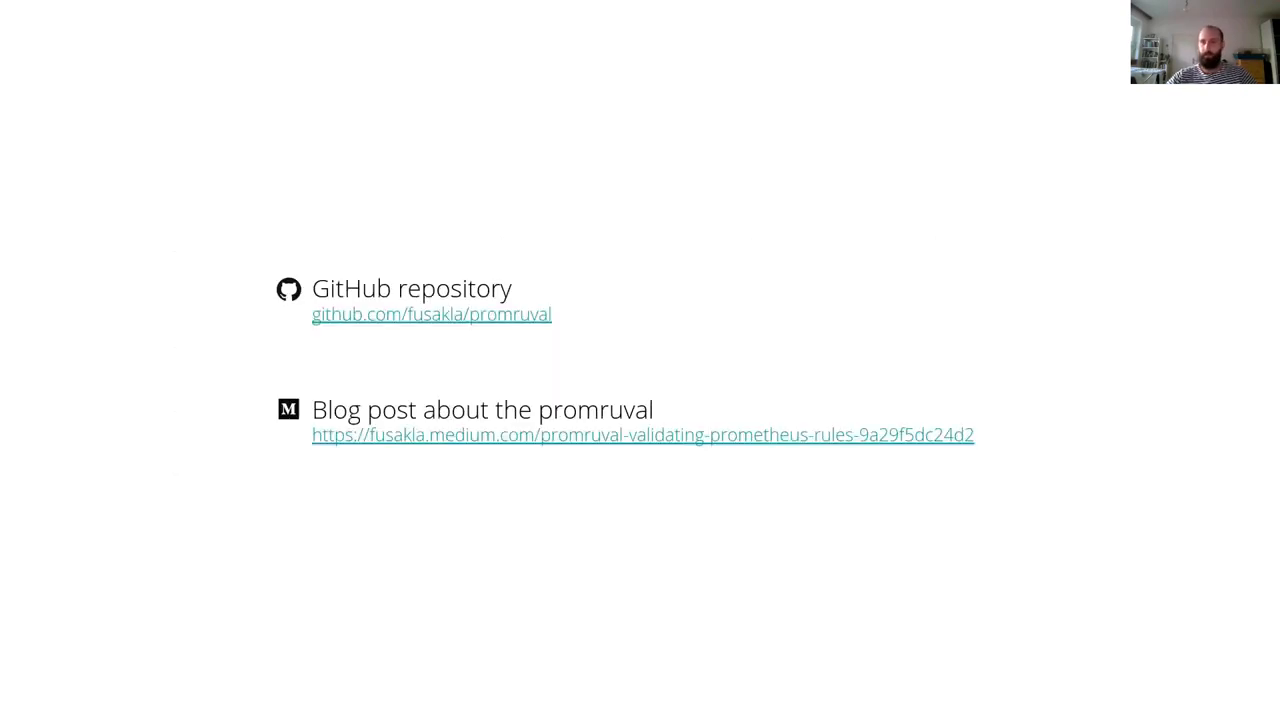
{"action": "mouse_move", "coordinate": [886, 288]}
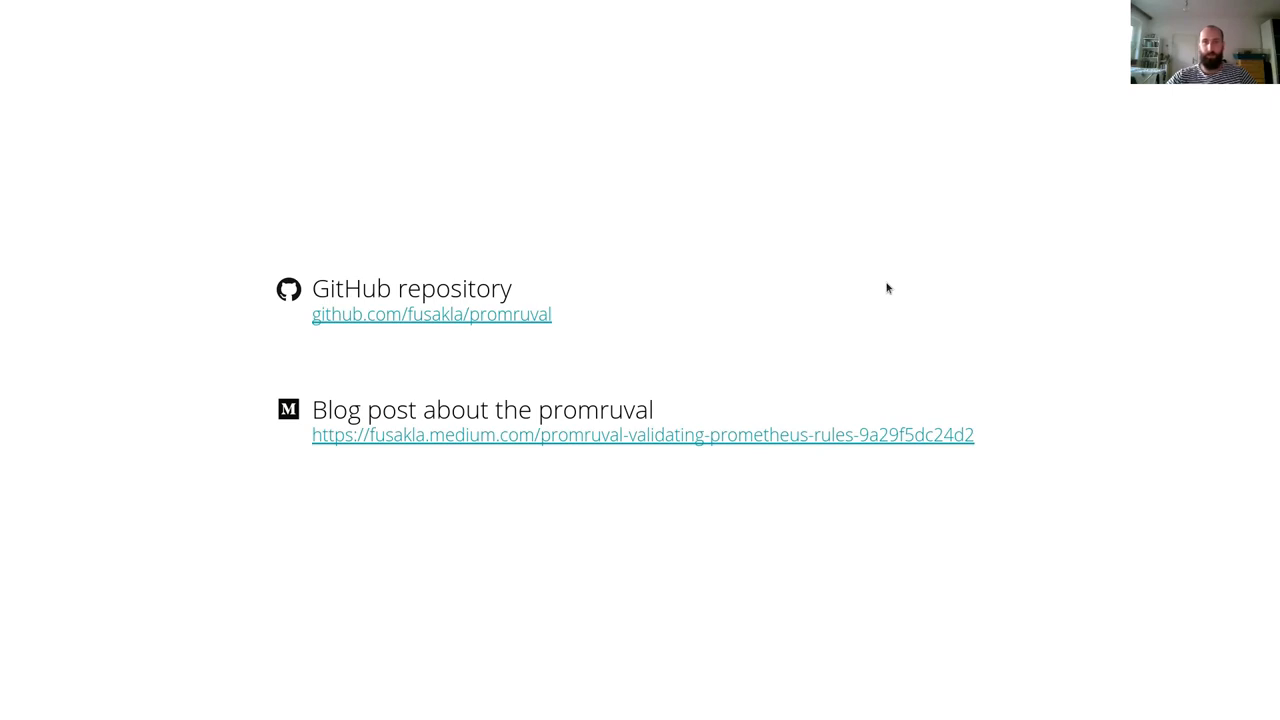
{"action": "mouse_move", "coordinate": [808, 344]}
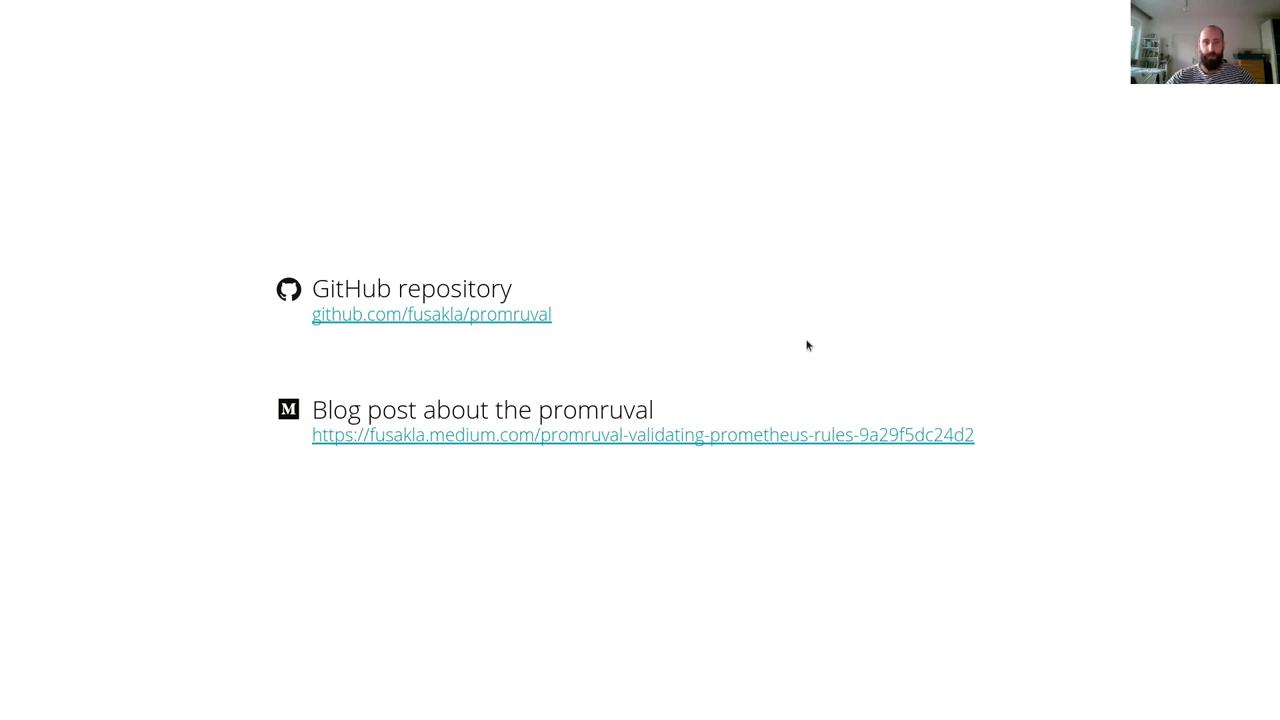
{"action": "mouse_move", "coordinate": [660, 434]}
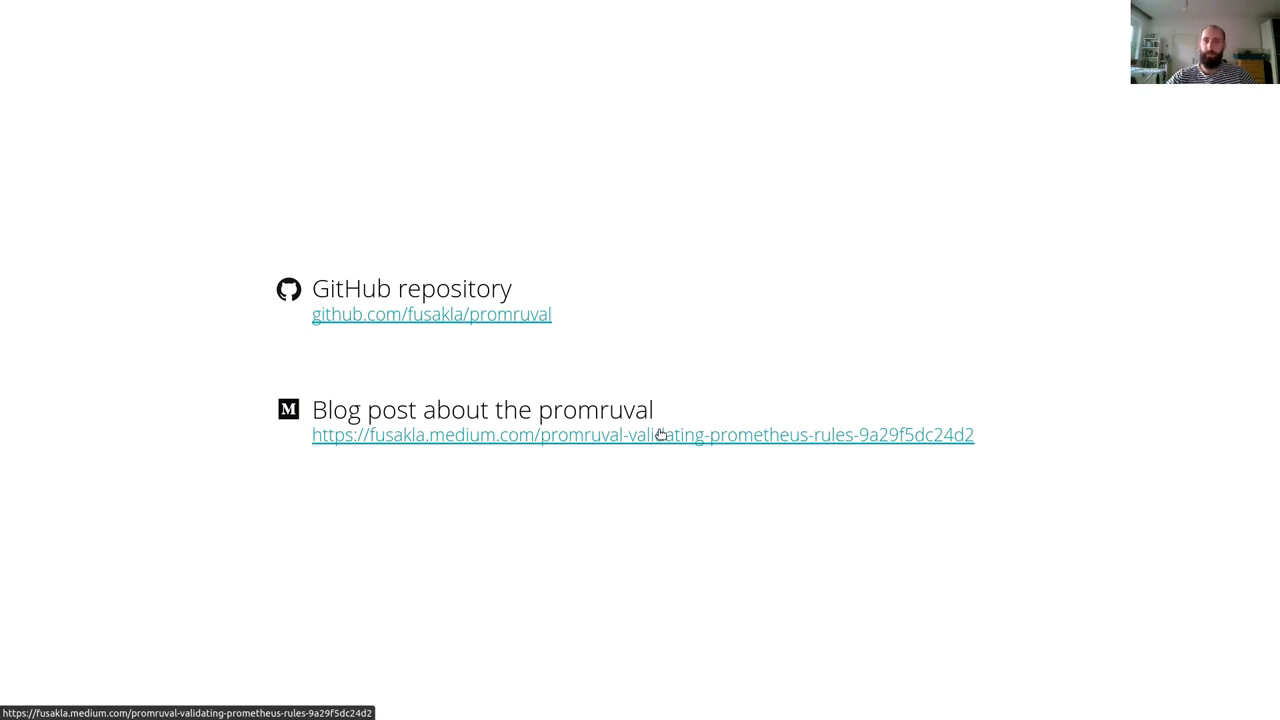
{"action": "mouse_move", "coordinate": [658, 464]}
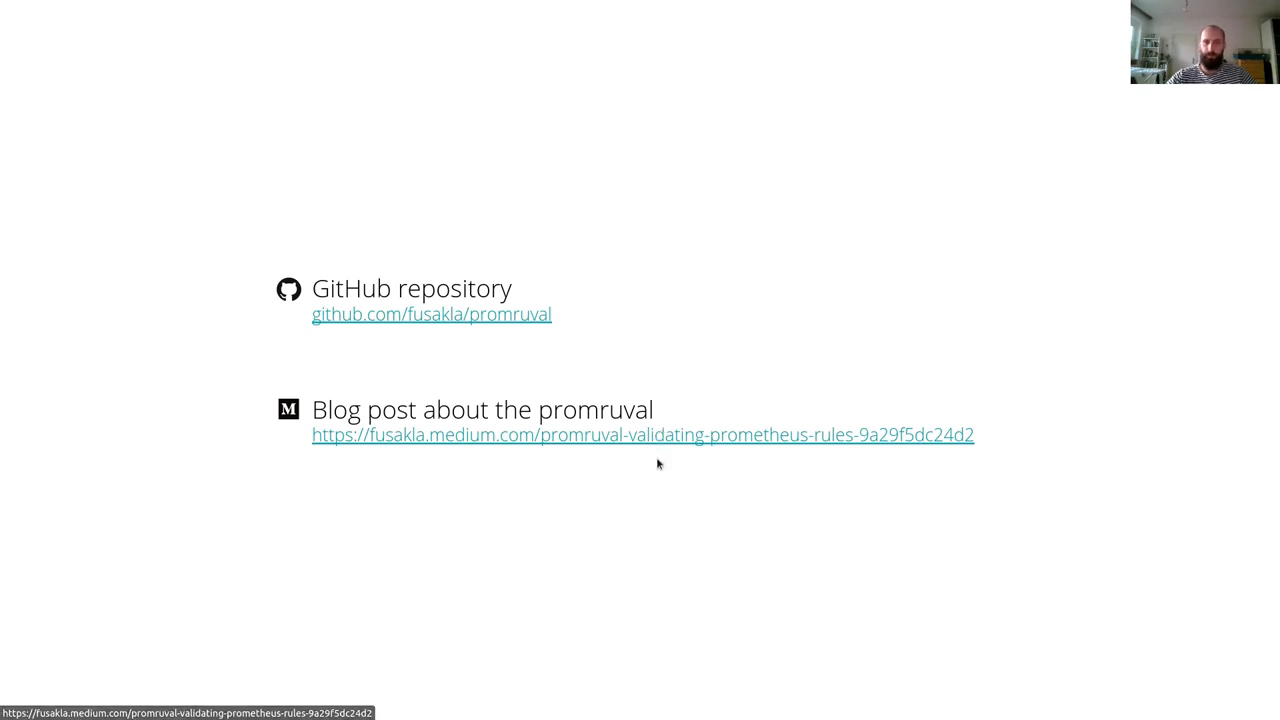
{"action": "mouse_move", "coordinate": [710, 568]}
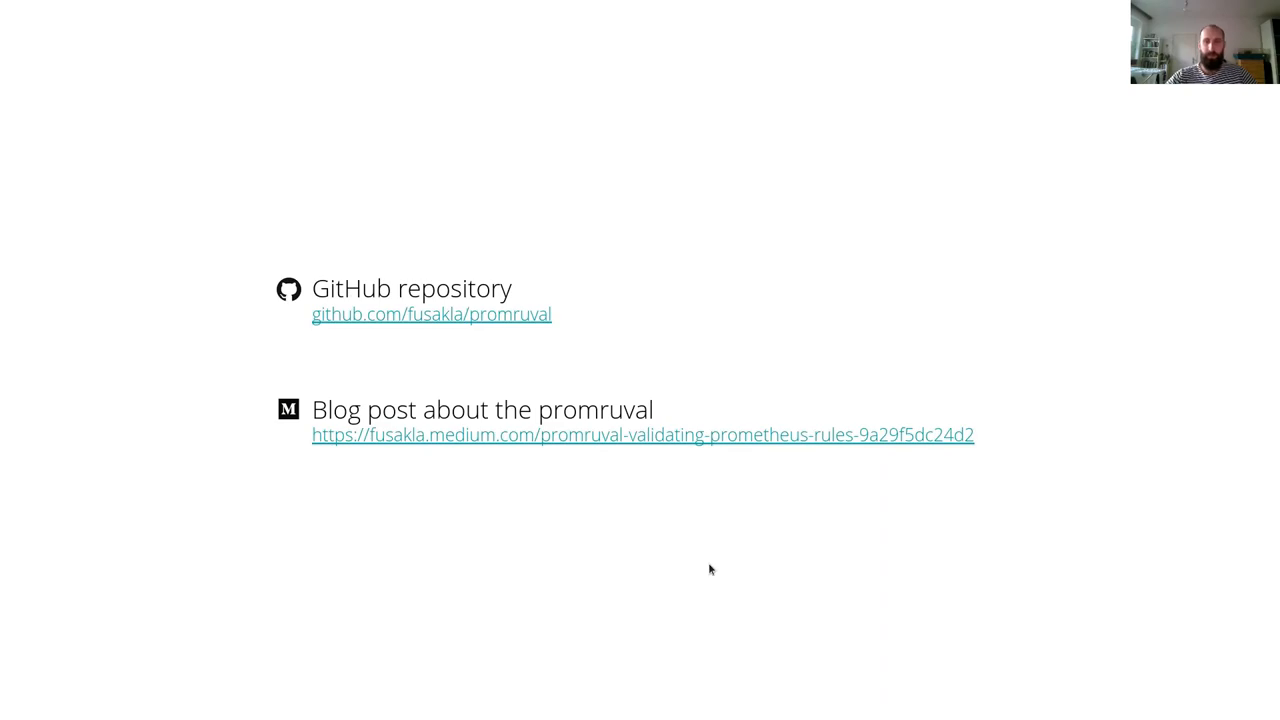